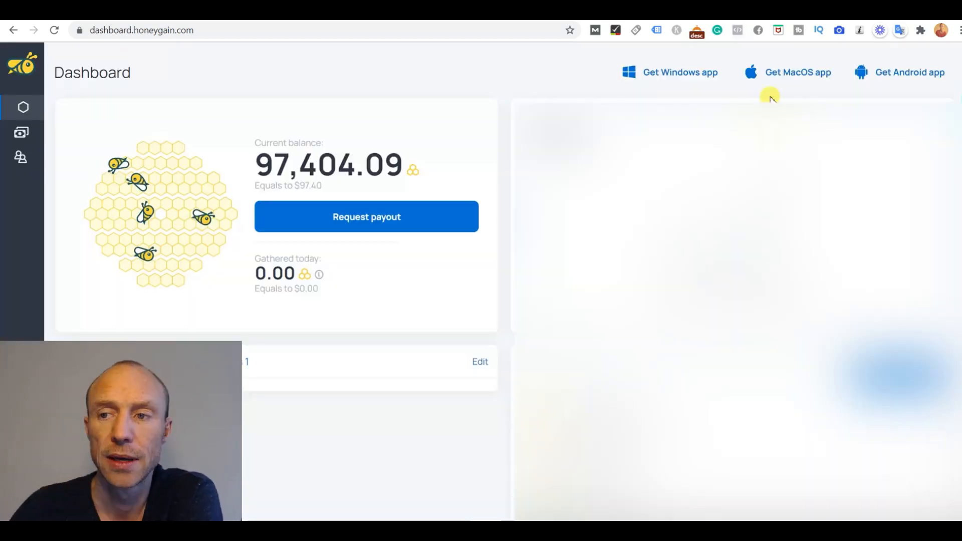
{"action": "mouse_move", "coordinate": [860, 84]}
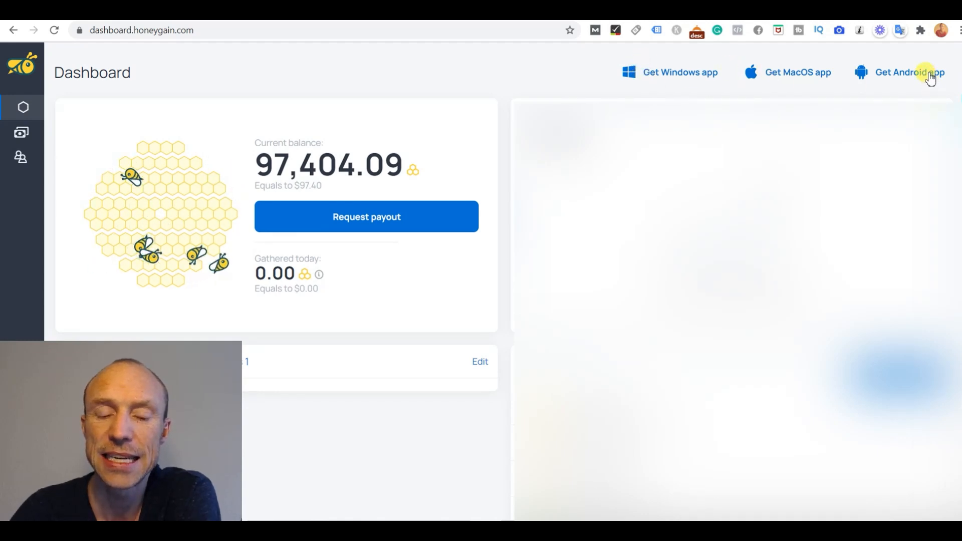
{"action": "mouse_move", "coordinate": [782, 83]}
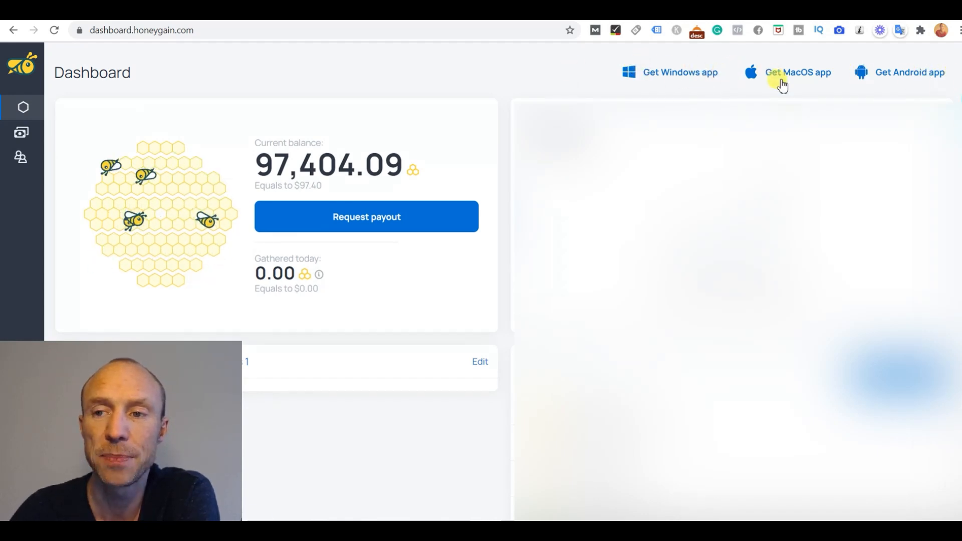
{"action": "mouse_move", "coordinate": [700, 77]}
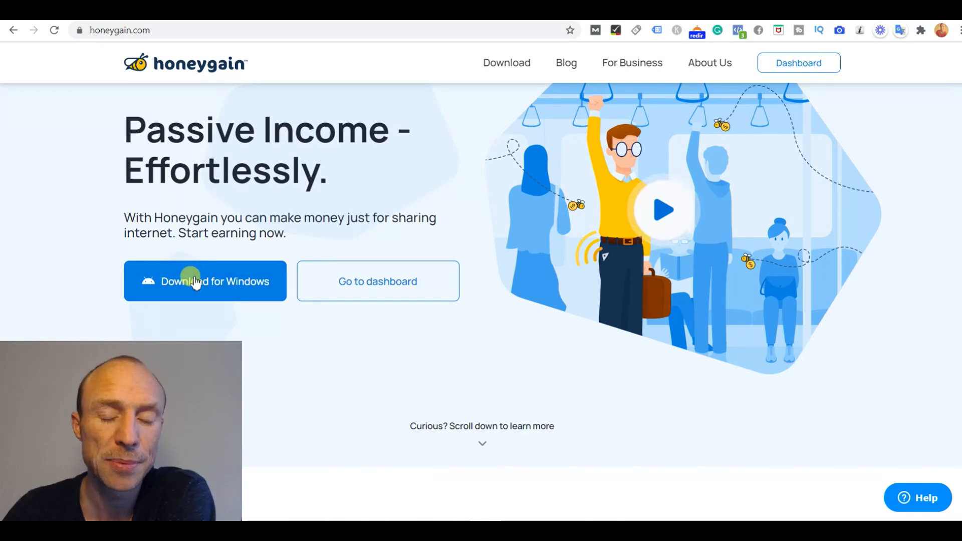
Step: Download the Windows installer and run Honeygain_install.exe so the setup wizard appears
{"action": "left_click", "coordinate": [204, 281]}
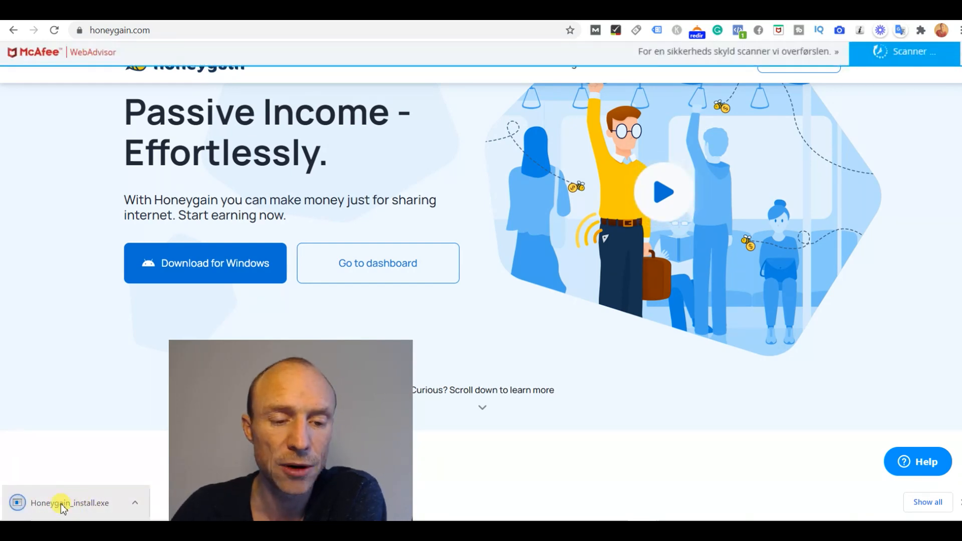
{"action": "left_click", "coordinate": [69, 502]}
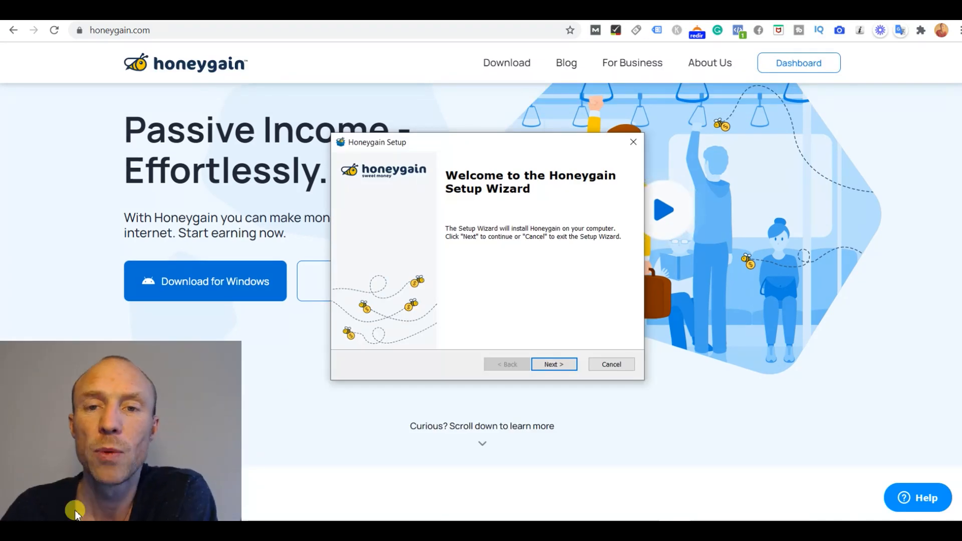
{"action": "mouse_move", "coordinate": [154, 503]}
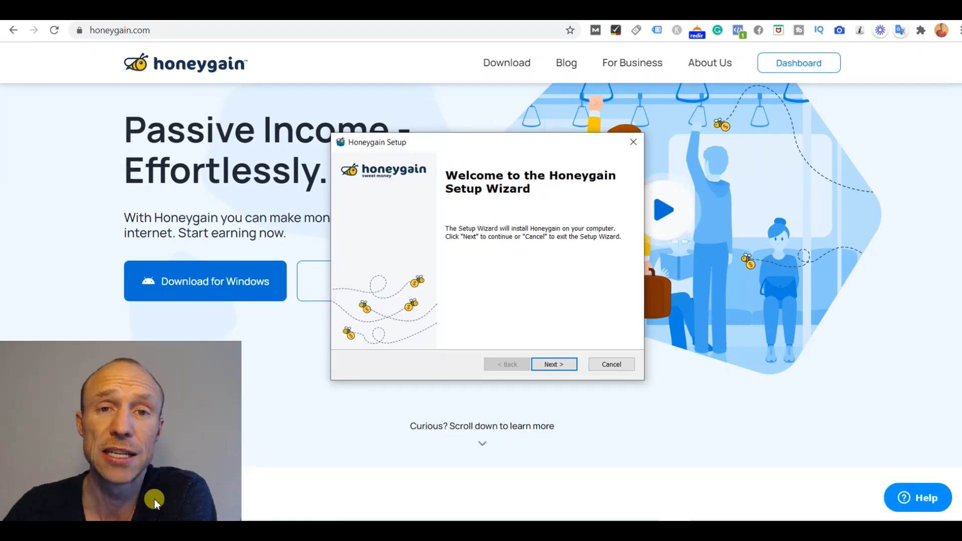
{"action": "mouse_move", "coordinate": [514, 199]}
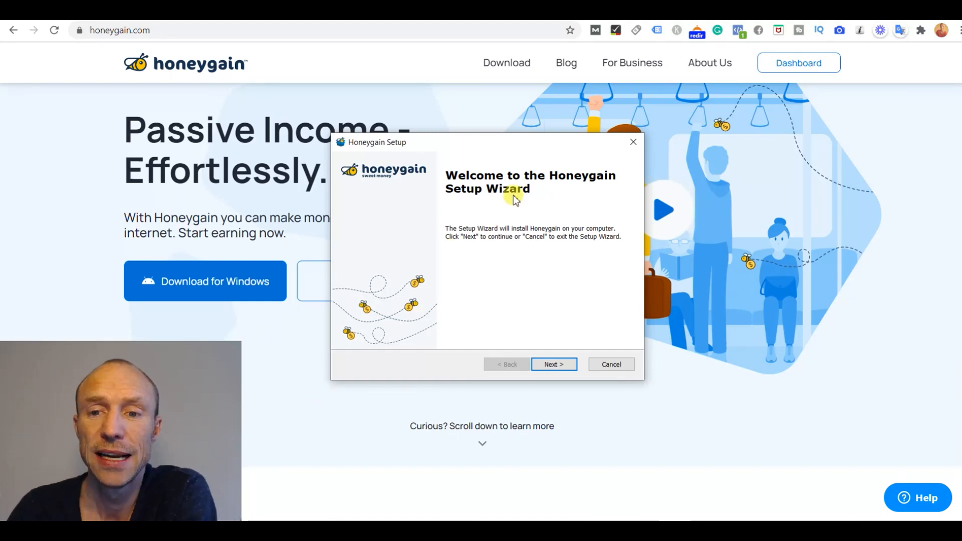
{"action": "mouse_move", "coordinate": [500, 335]}
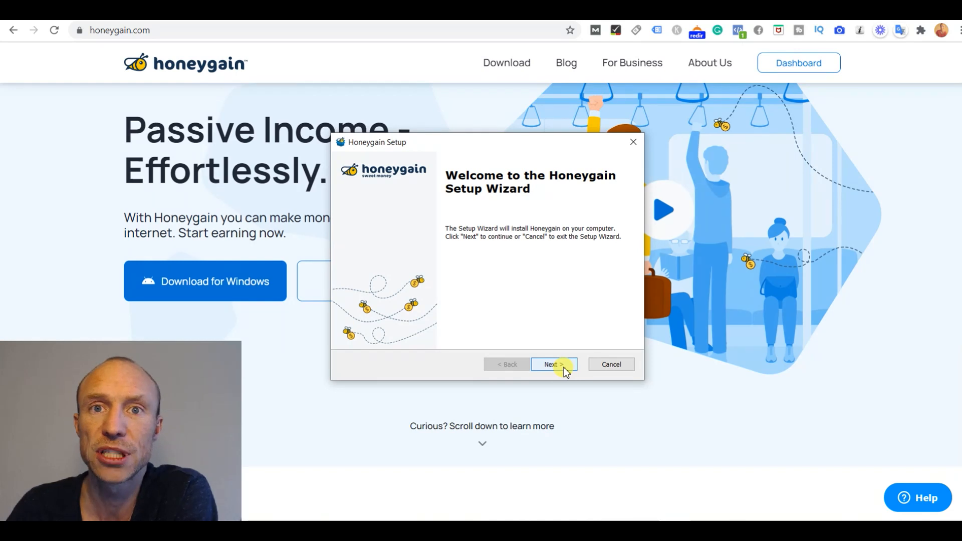
Step: Step through the wizard keeping the default installation folder and start the install
{"action": "left_click", "coordinate": [553, 364]}
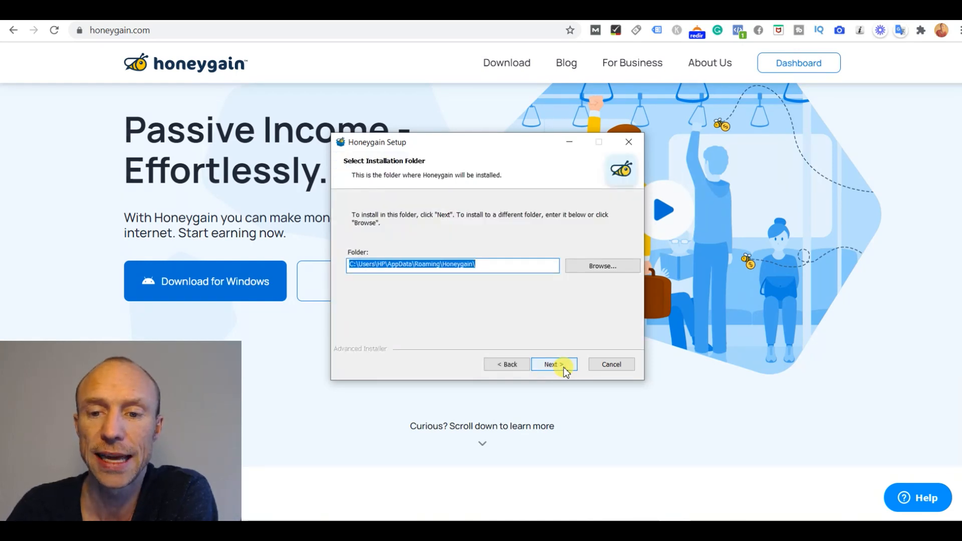
{"action": "left_click", "coordinate": [553, 364]}
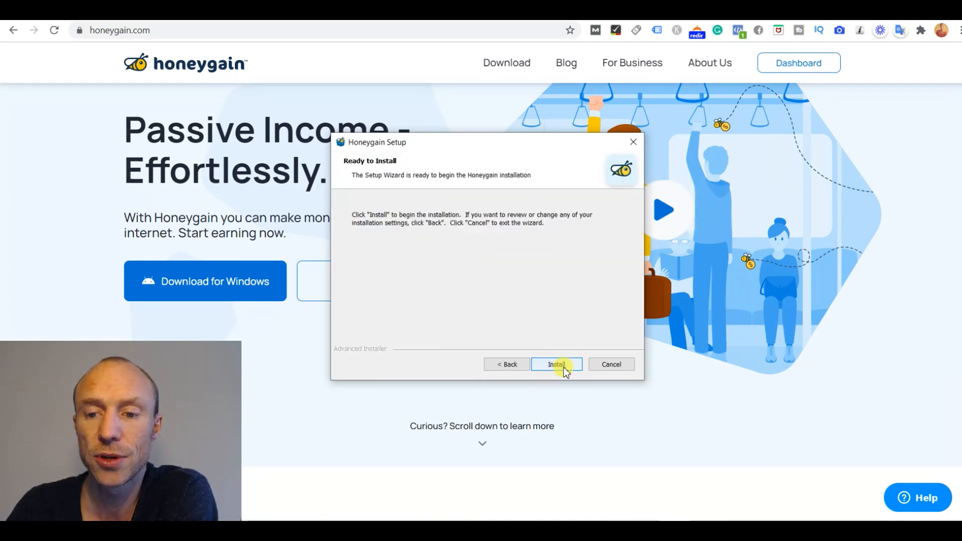
{"action": "left_click", "coordinate": [557, 364]}
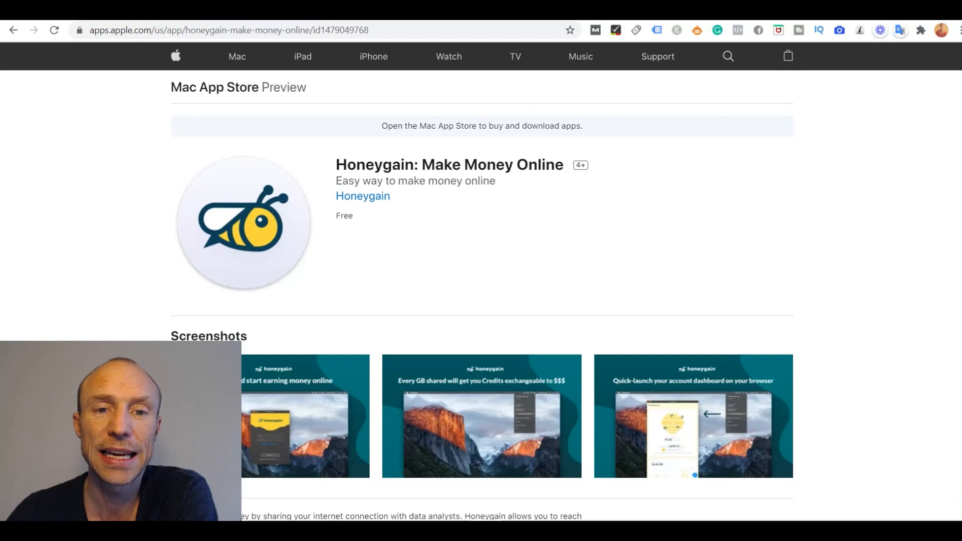
{"action": "mouse_move", "coordinate": [426, 275]}
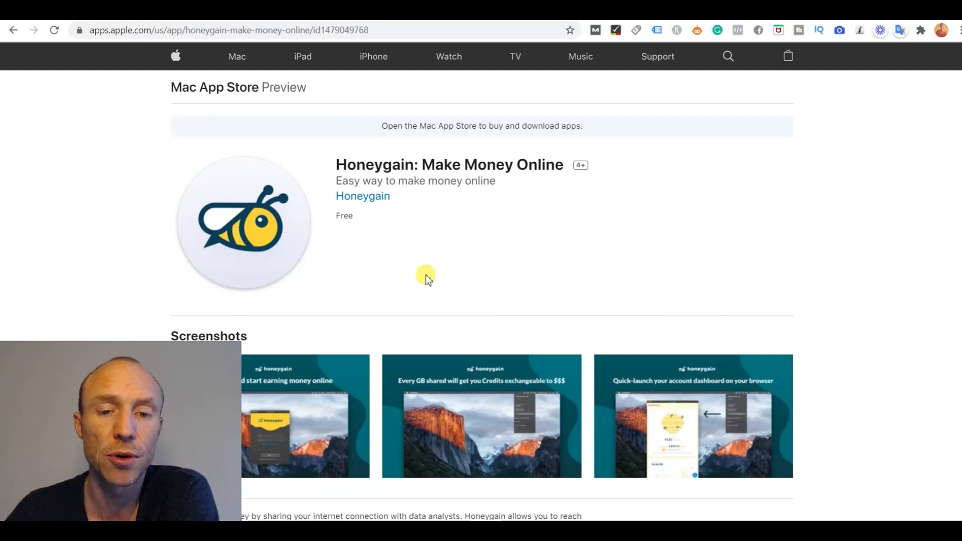
{"action": "mouse_move", "coordinate": [483, 228]}
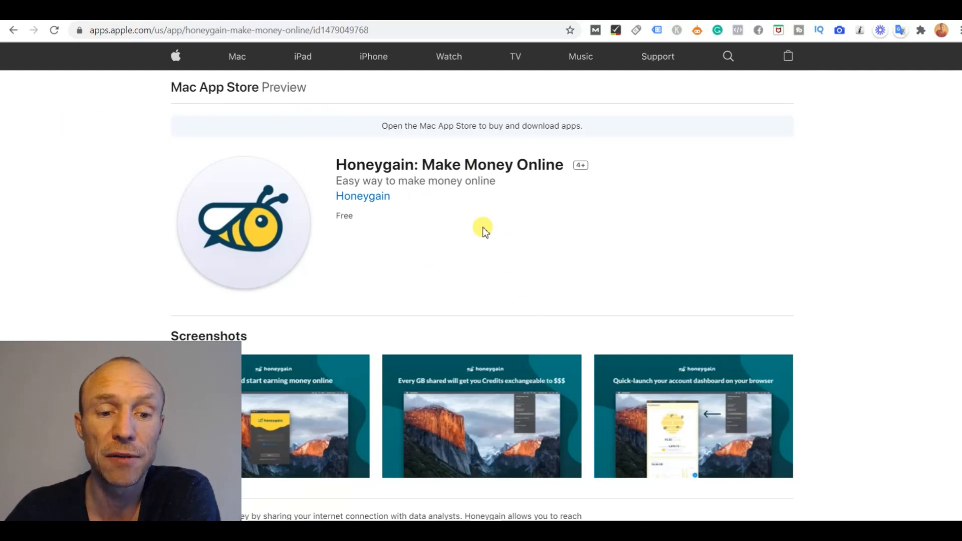
{"action": "mouse_move", "coordinate": [562, 252]}
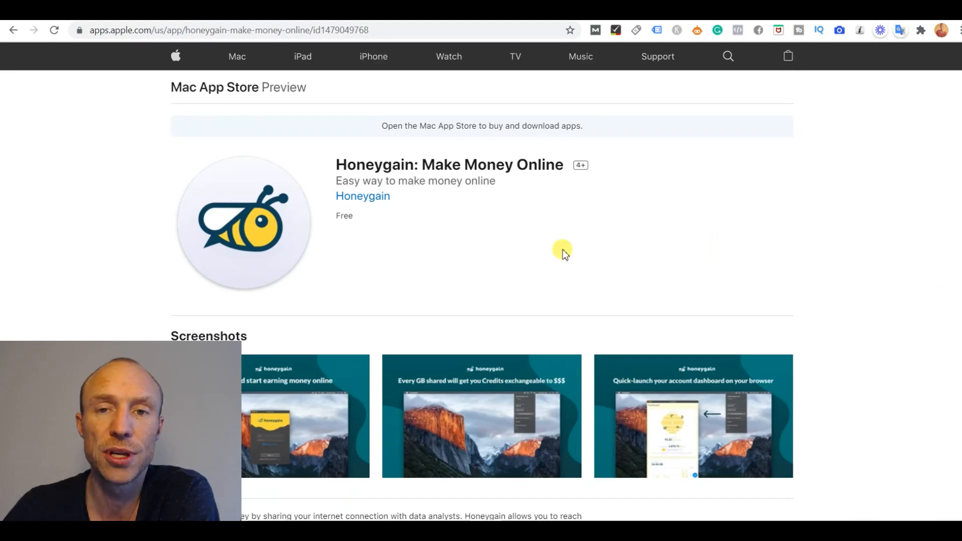
{"action": "mouse_move", "coordinate": [955, 187]}
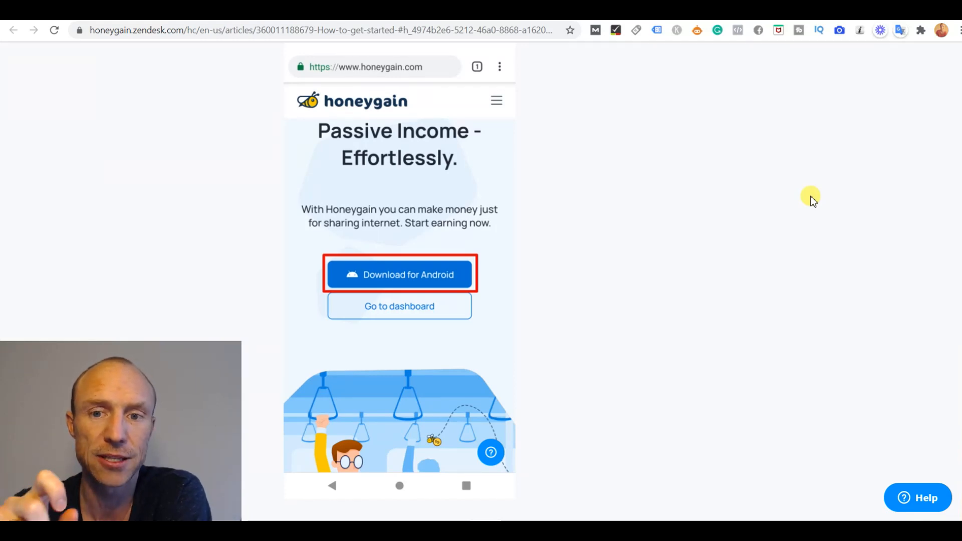
{"action": "mouse_move", "coordinate": [786, 194]}
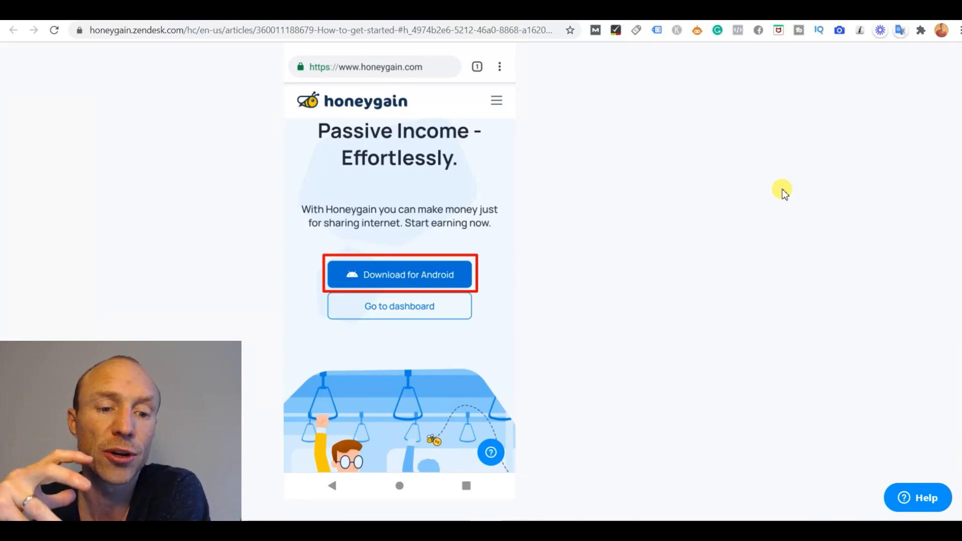
{"action": "mouse_move", "coordinate": [621, 229]}
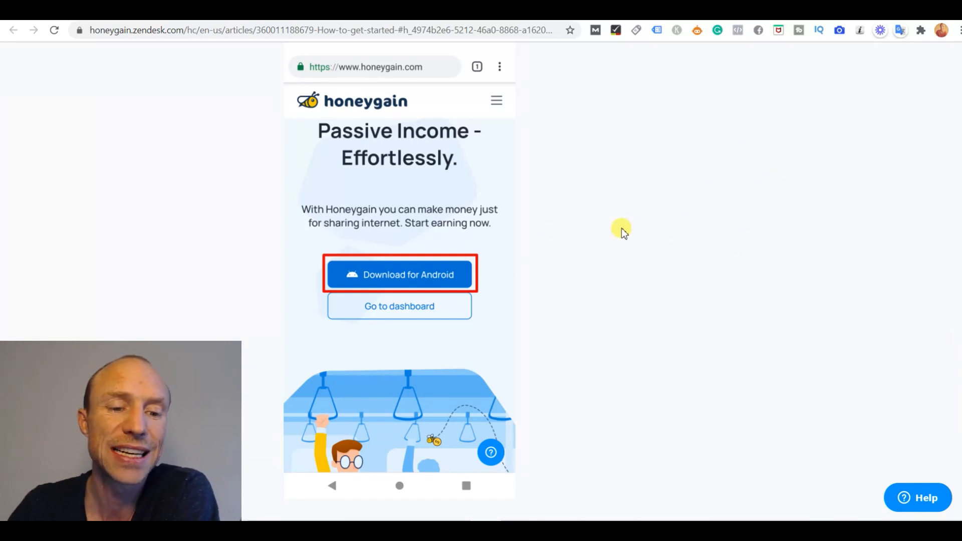
{"action": "mouse_move", "coordinate": [502, 256]}
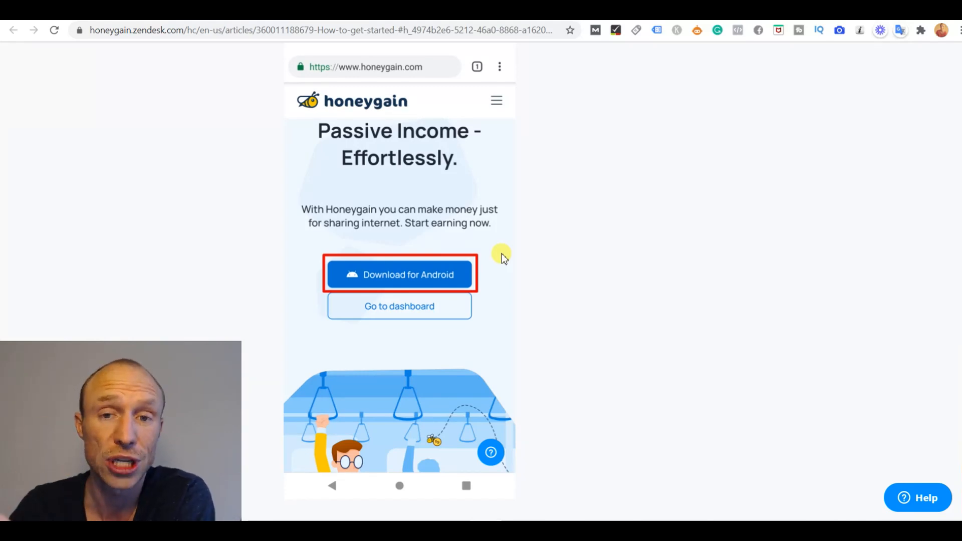
Step: Advance the help article past the 'keep file anyway' warning to the Open prompt for honeygain_app.apk
{"action": "left_click", "coordinate": [399, 275]}
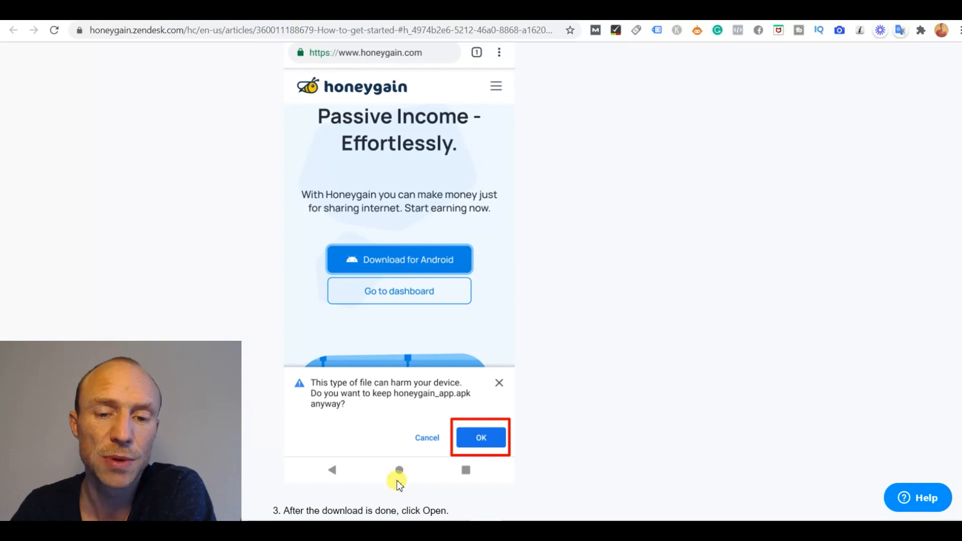
{"action": "mouse_move", "coordinate": [402, 398]}
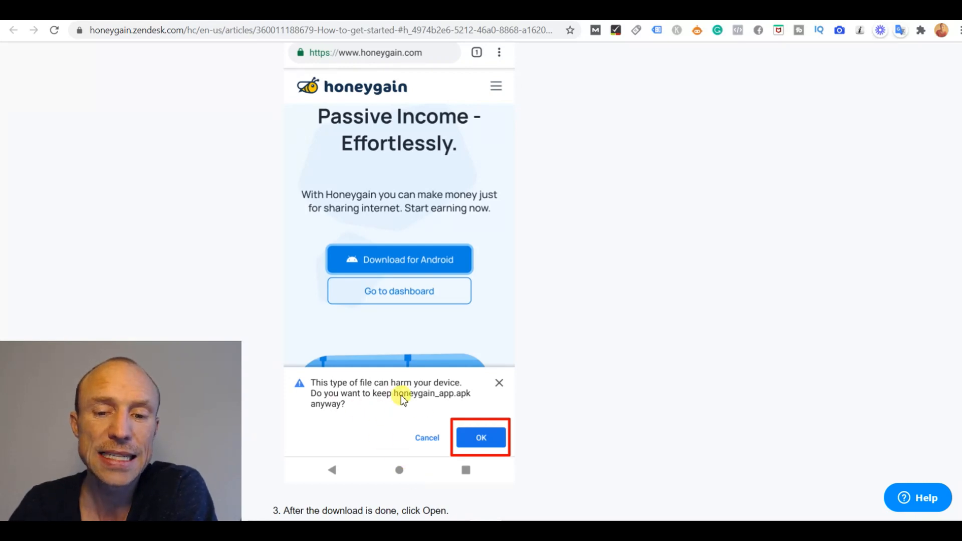
{"action": "mouse_move", "coordinate": [403, 398]}
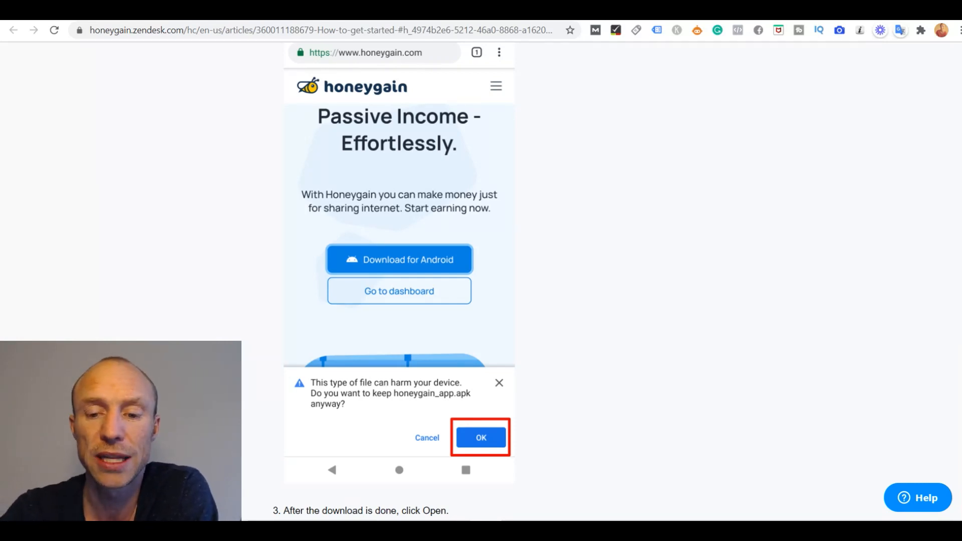
{"action": "mouse_move", "coordinate": [777, 484]}
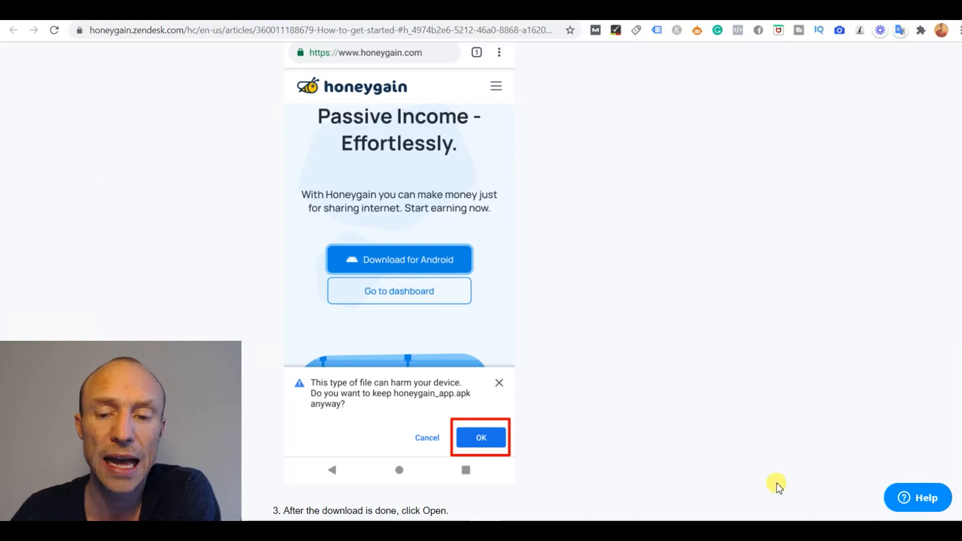
{"action": "left_click", "coordinate": [481, 438]}
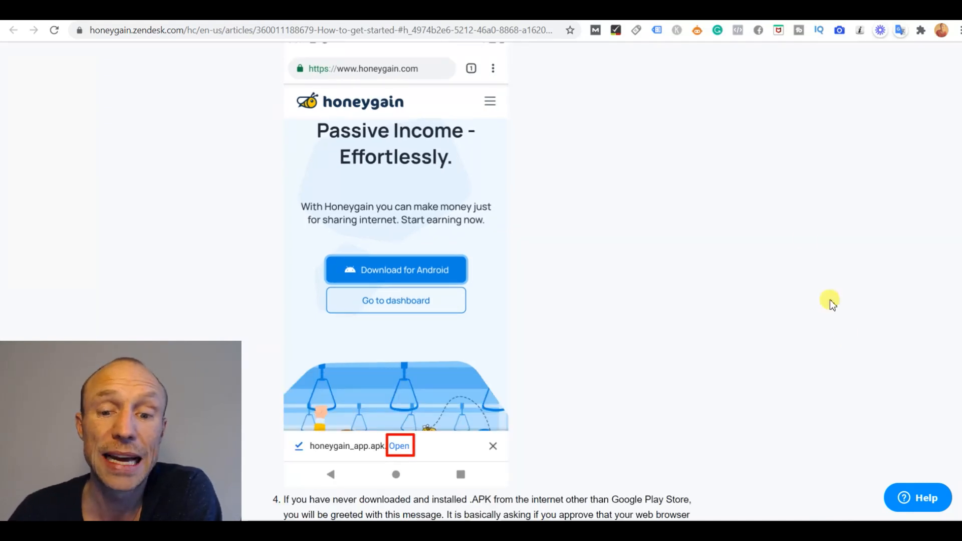
{"action": "mouse_move", "coordinate": [374, 449]}
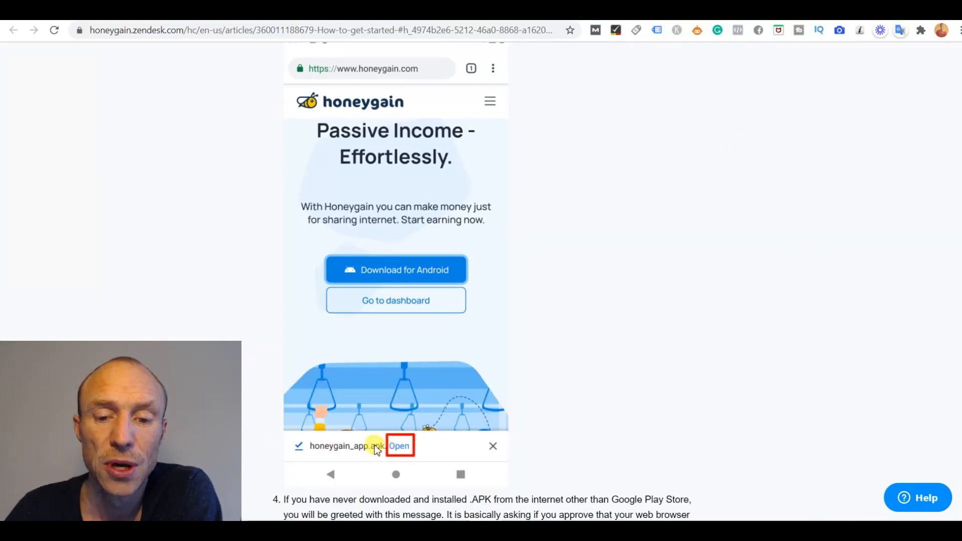
{"action": "mouse_move", "coordinate": [406, 466]}
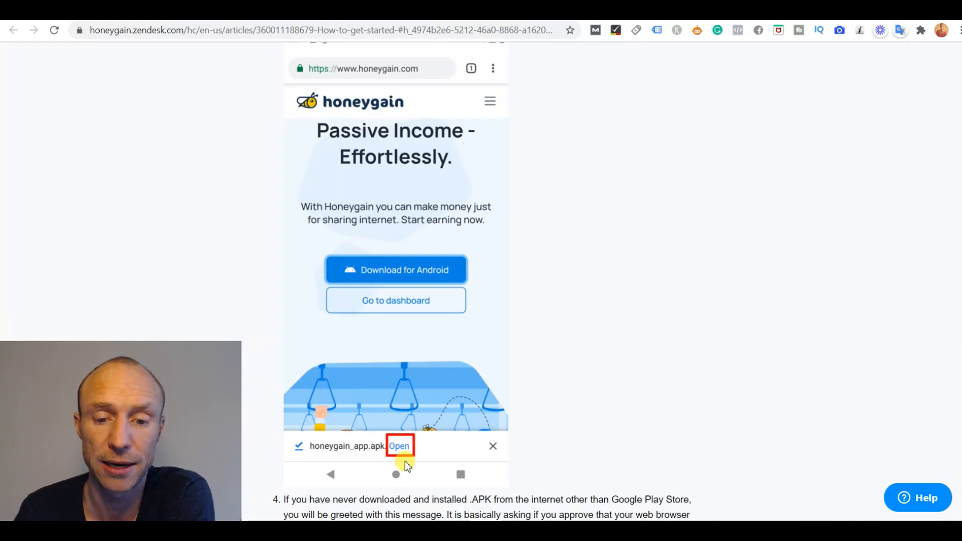
Step: Advance the article through the unknown-apps permission, Install prompt and 'App installed' confirmation
{"action": "left_click", "coordinate": [399, 446]}
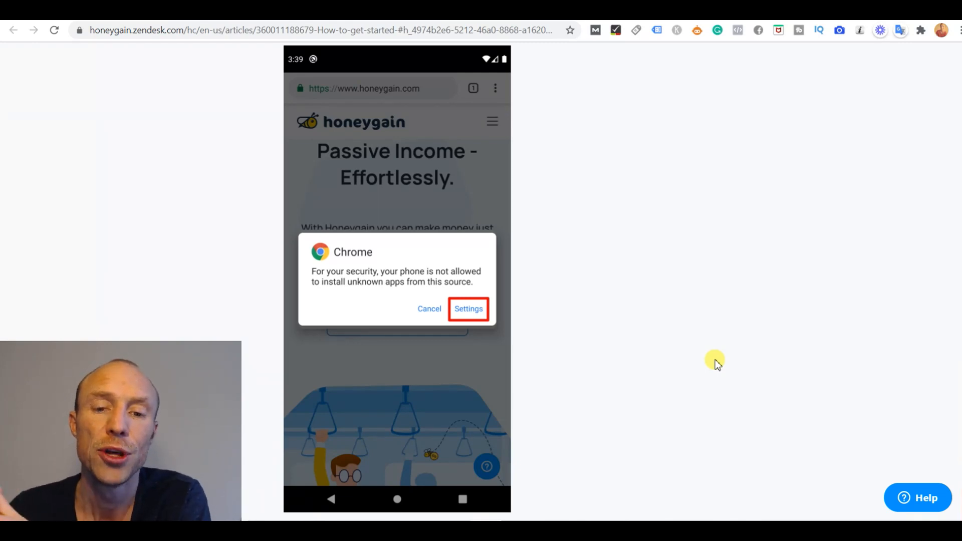
{"action": "mouse_move", "coordinate": [398, 310]}
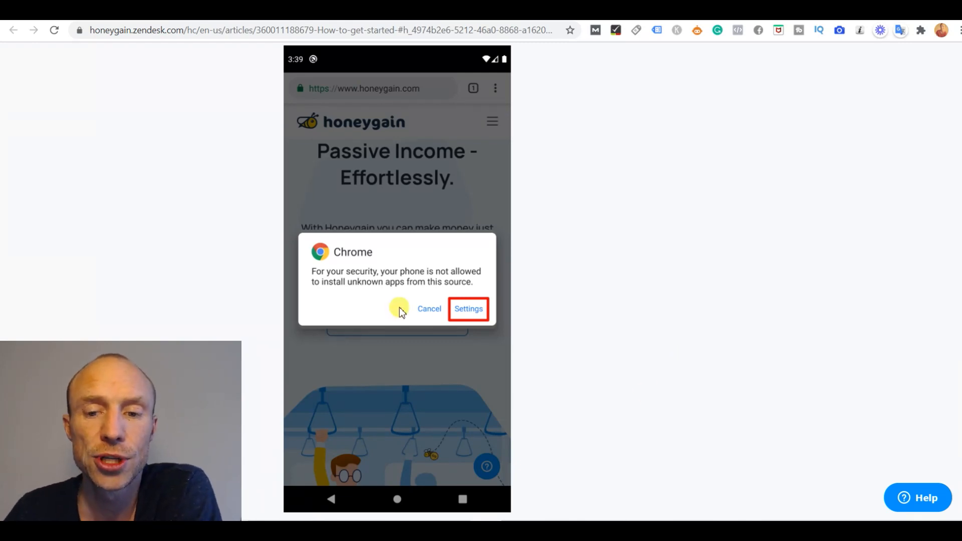
{"action": "mouse_move", "coordinate": [491, 317]}
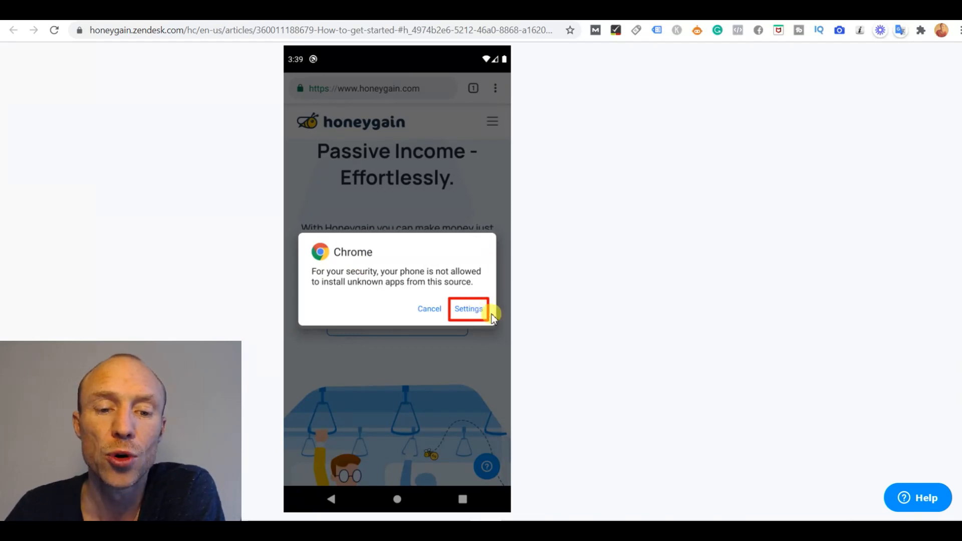
{"action": "mouse_move", "coordinate": [534, 273]}
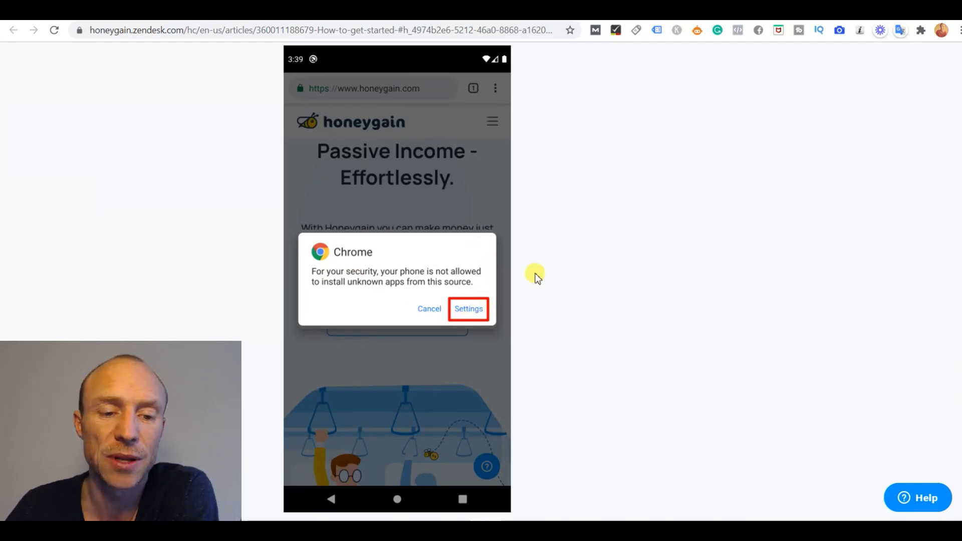
{"action": "left_click", "coordinate": [468, 309]}
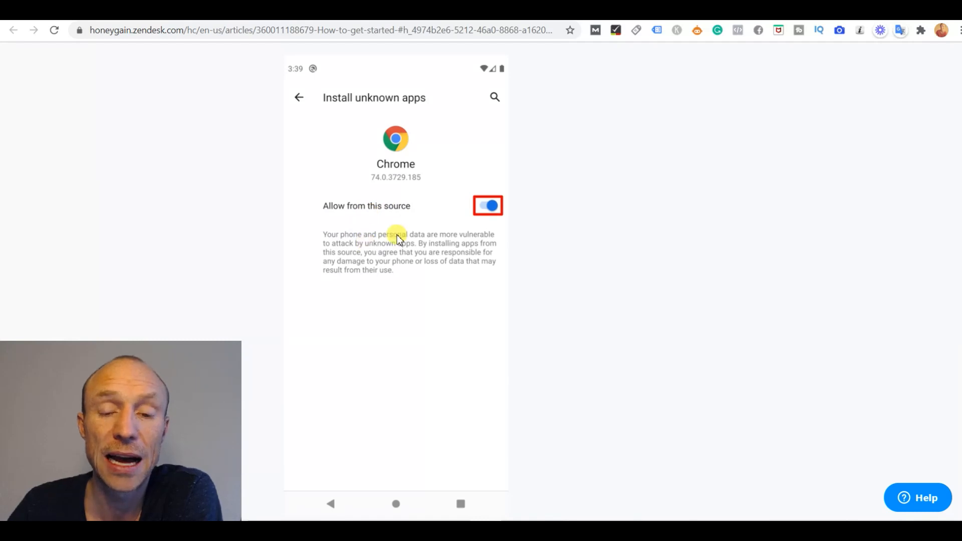
{"action": "mouse_move", "coordinate": [558, 280]}
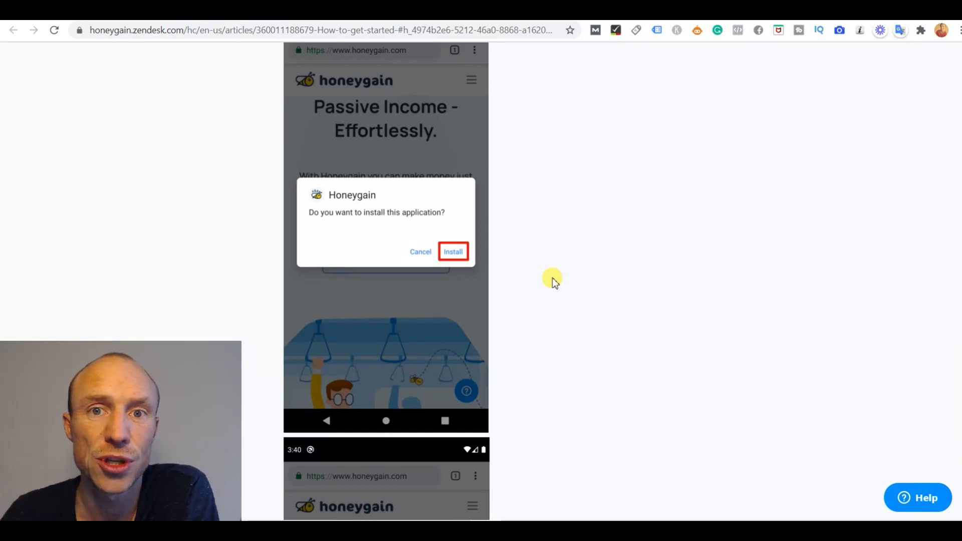
{"action": "left_click", "coordinate": [453, 251]}
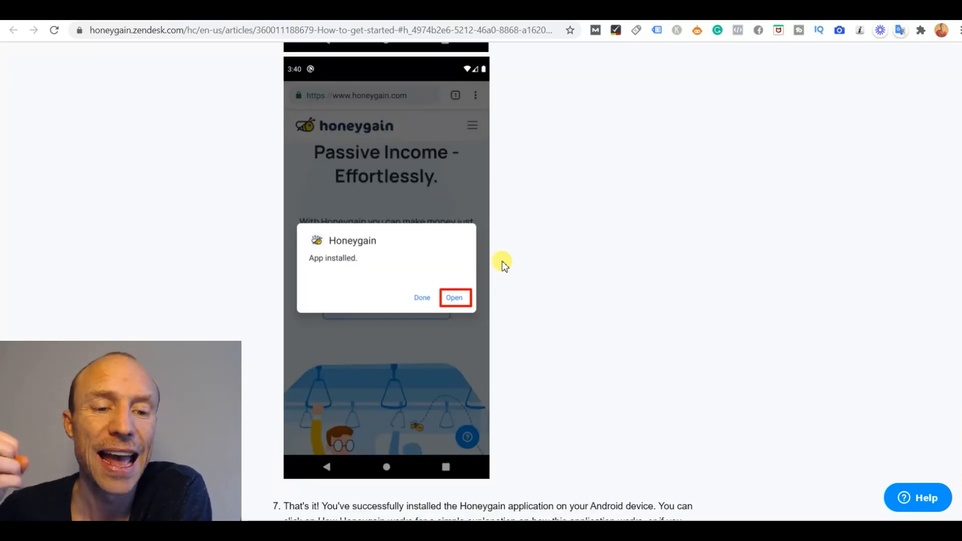